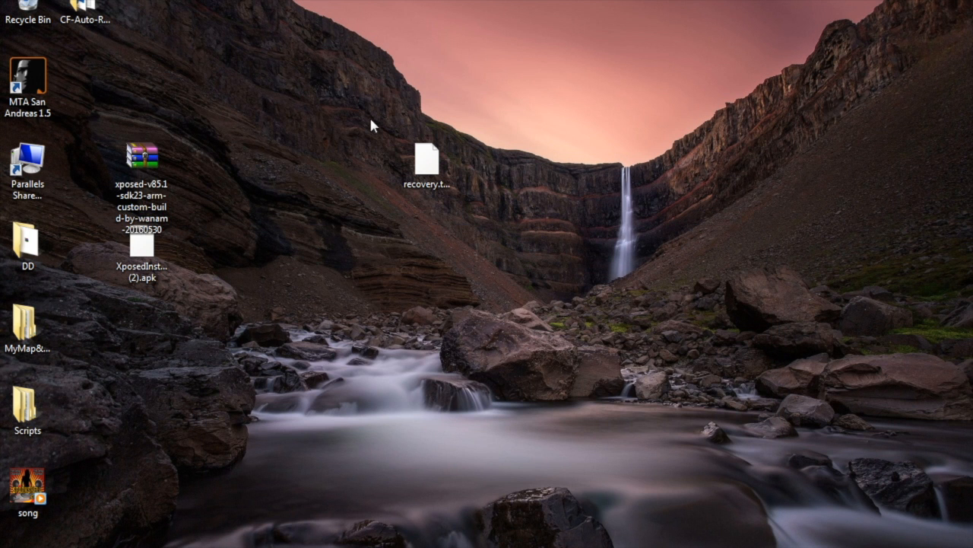
pyautogui.moveTo(435, 234)
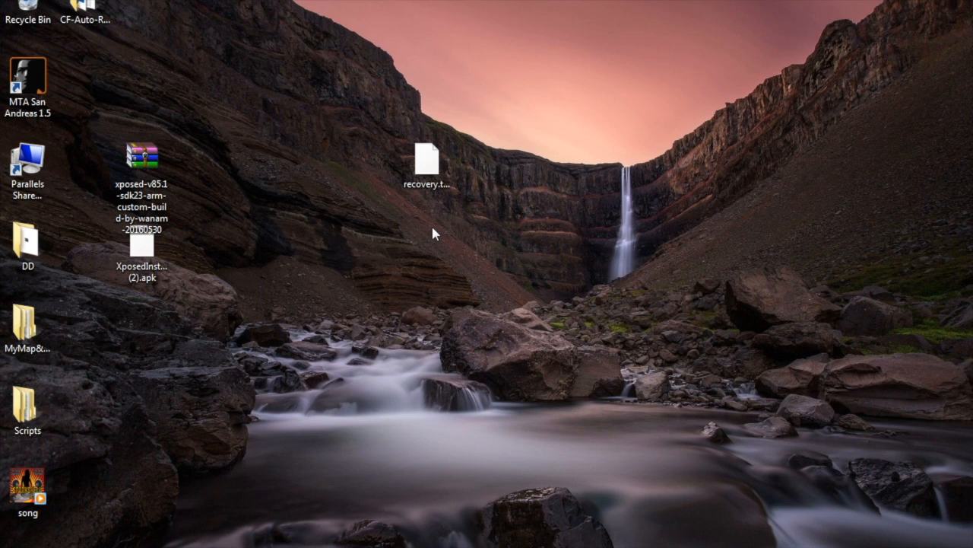
# - Open Windows Explorer at Libraries, showing the connected Galaxy J5 phone
pyautogui.click(141, 156)
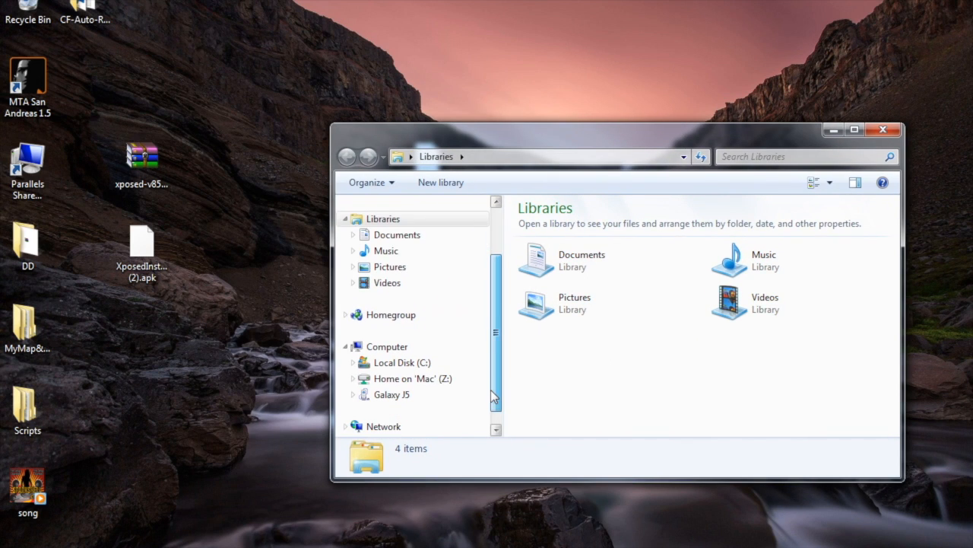
# - Bring up the Galaxy J5's app drawer listing My Files, Settings and Play Store
pyautogui.click(392, 394)
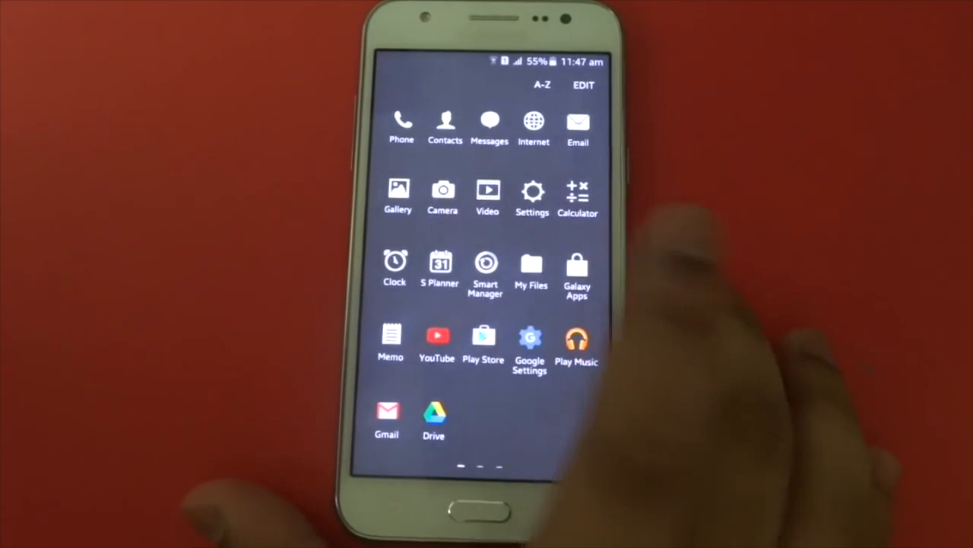
# - Install the XposedInstaller APK from My Files > Device storage and open it
pyautogui.click(531, 270)
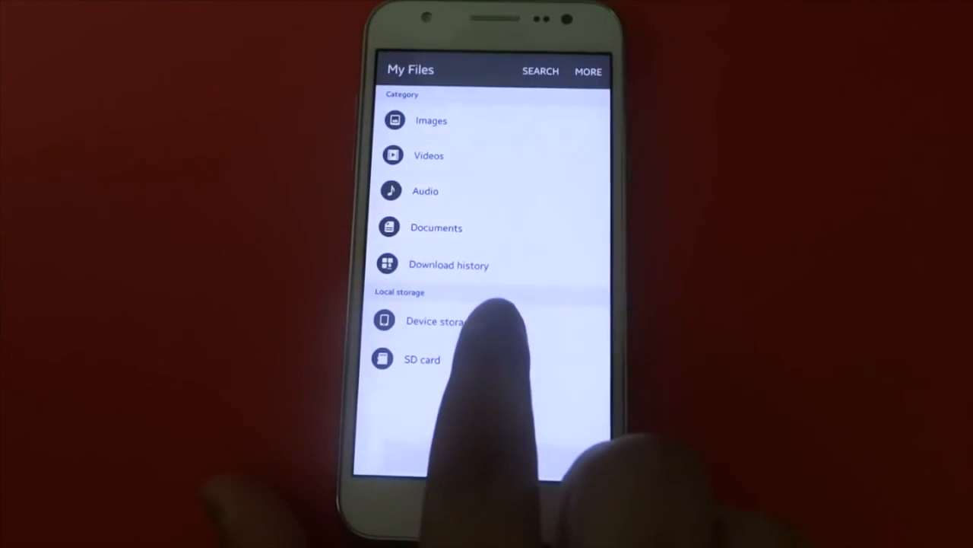
pyautogui.click(433, 320)
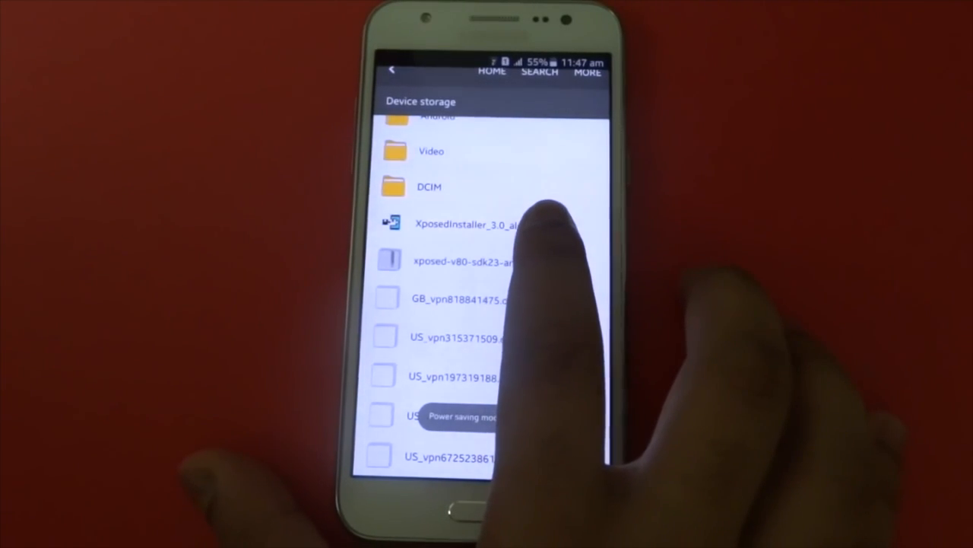
pyautogui.click(456, 224)
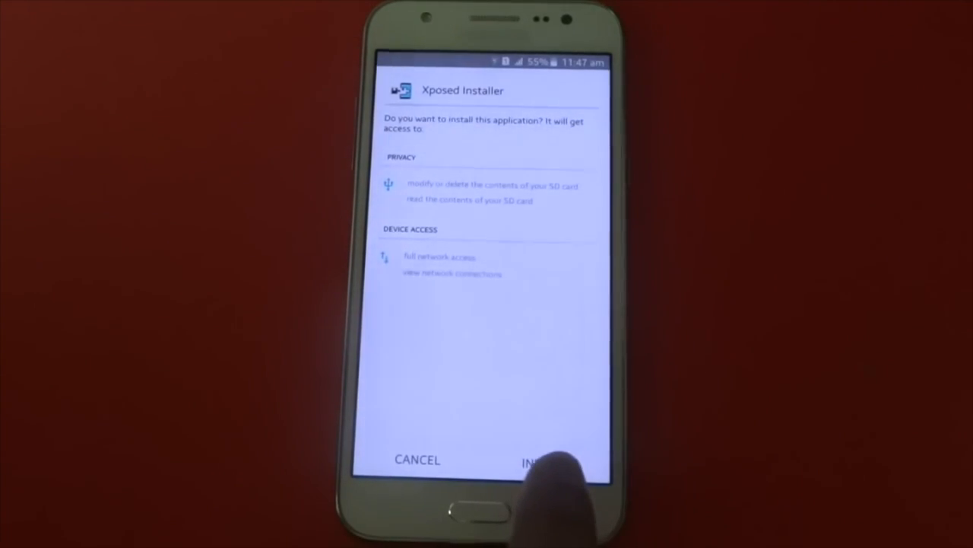
pyautogui.click(547, 460)
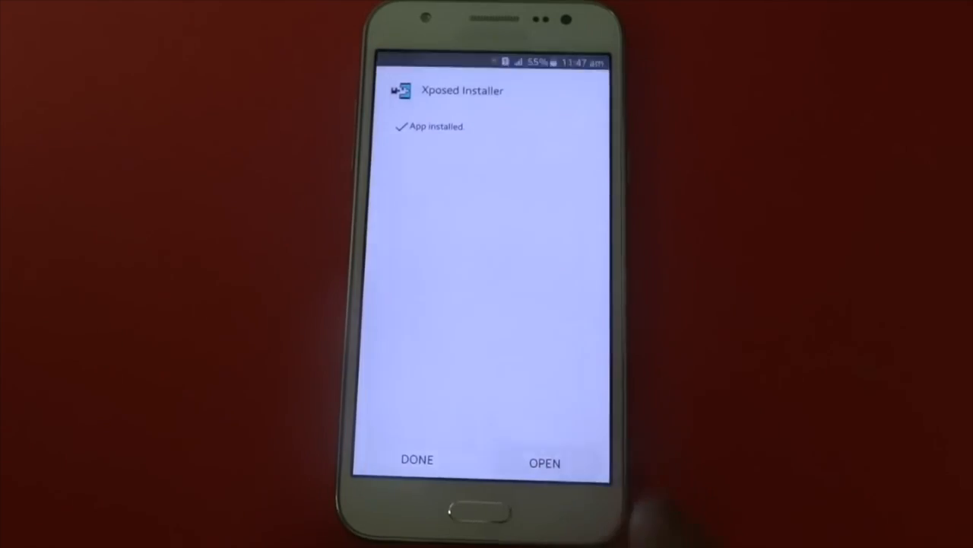
pyautogui.click(544, 462)
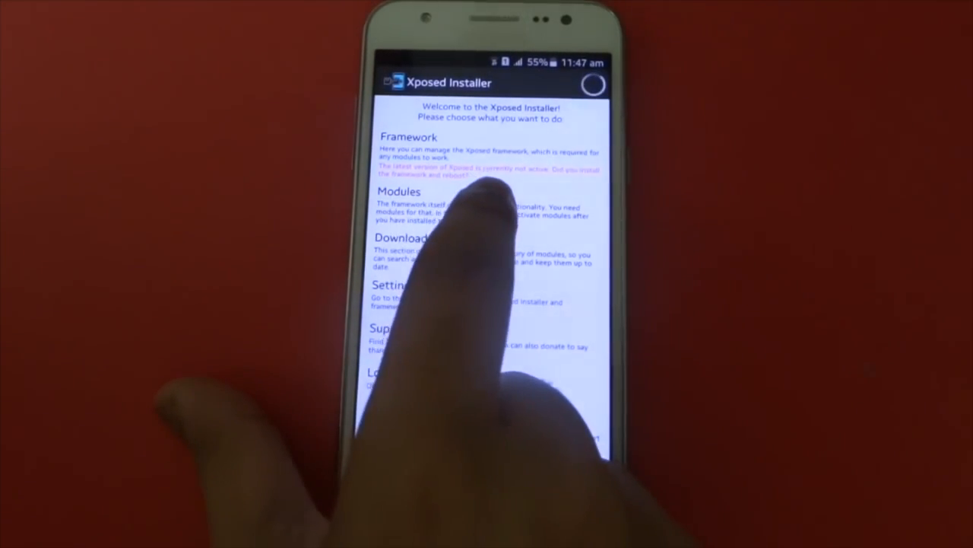
# - Leave the Xposed Installer welcome screen and show the Power off / Restart menu
pyautogui.click(411, 137)
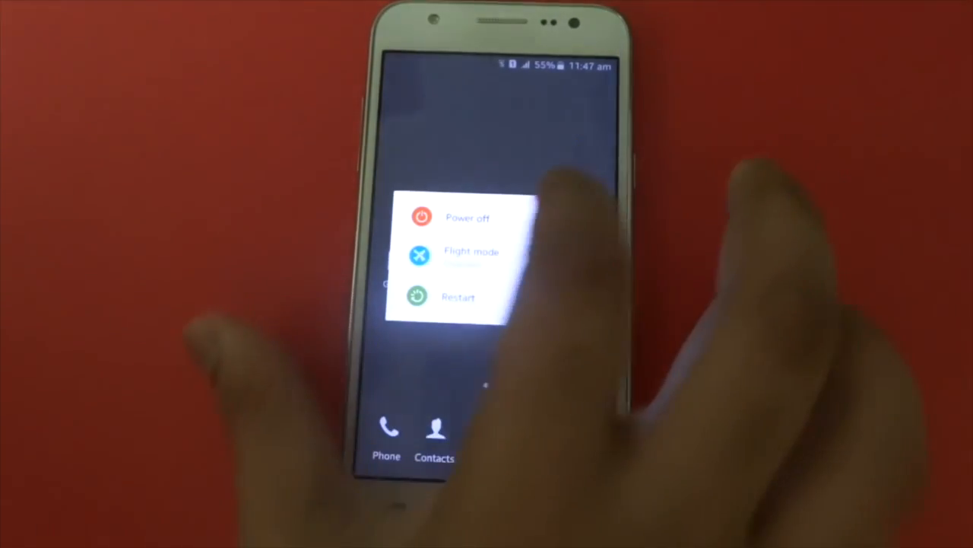
# - Restart the phone into TWRP and browse /sdcard to the xposed-v79.0 zip
pyautogui.click(458, 296)
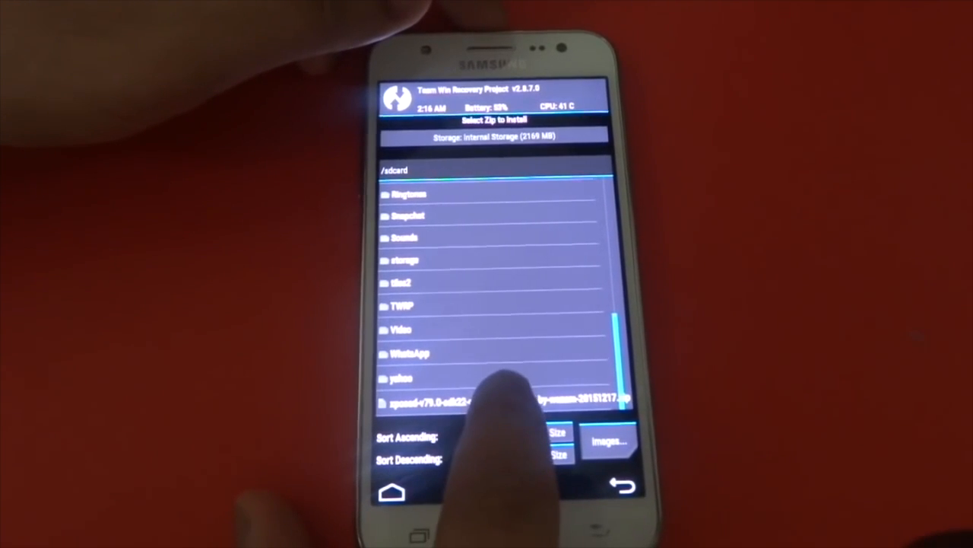
# - Flash the xposed-v79.0 zip with Swipe to Confirm Flash until it reports Successful
pyautogui.click(502, 401)
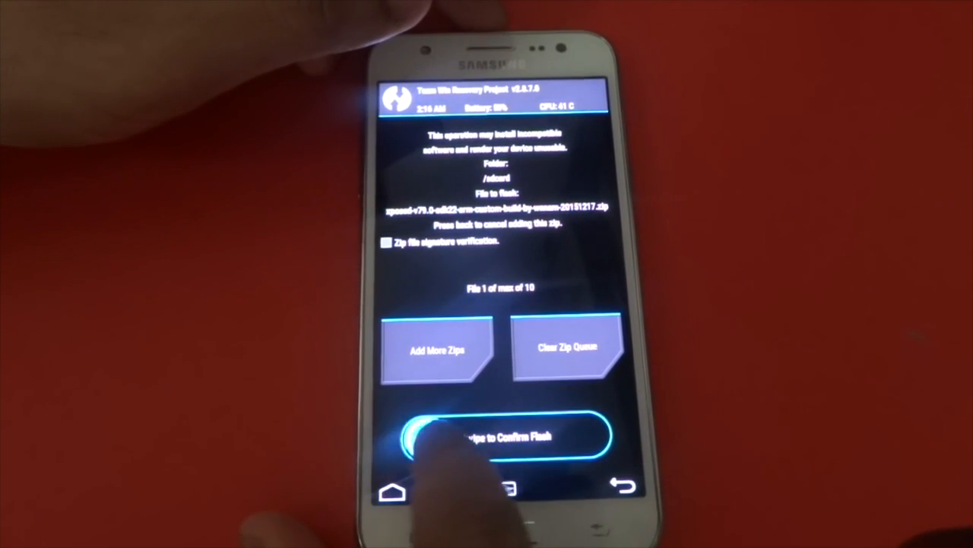
pyautogui.moveTo(419, 435); pyautogui.dragTo(577, 436)
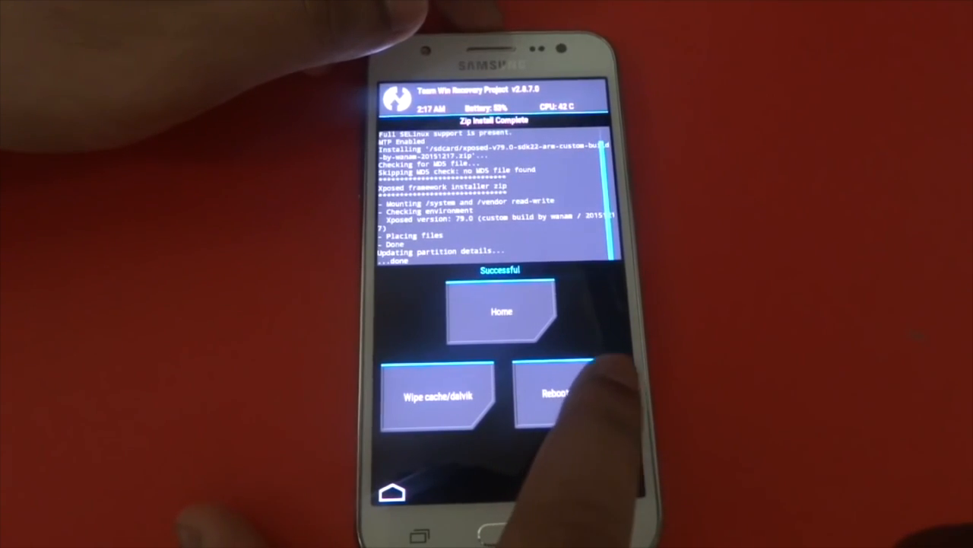
pyautogui.click(555, 393)
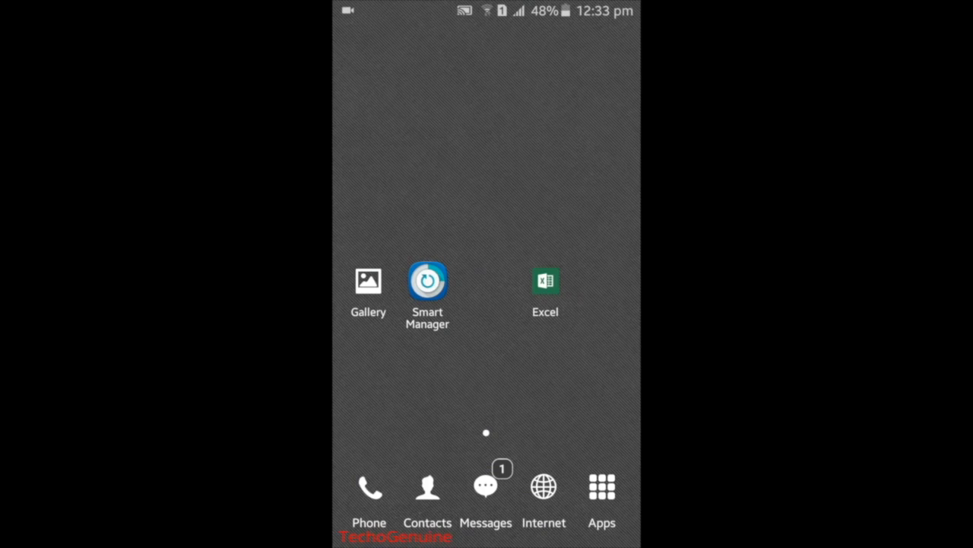
# - Open Xposed Installer's Framework page and dismiss the Be careful! warning
pyautogui.click(602, 487)
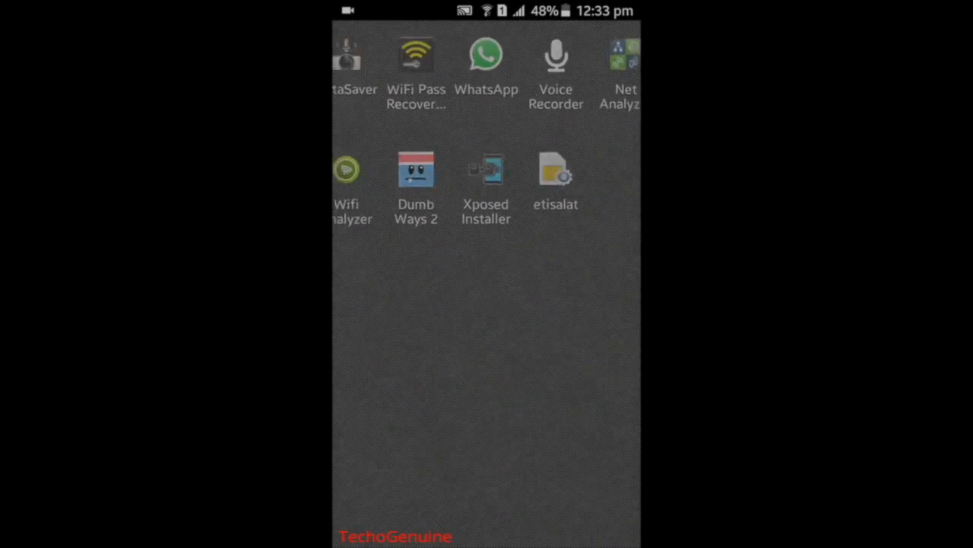
pyautogui.click(486, 175)
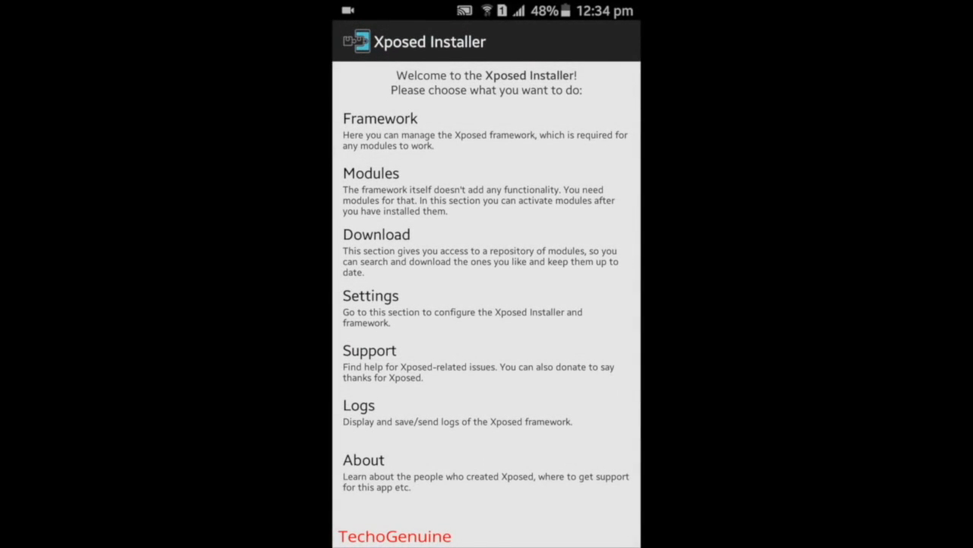
pyautogui.click(380, 118)
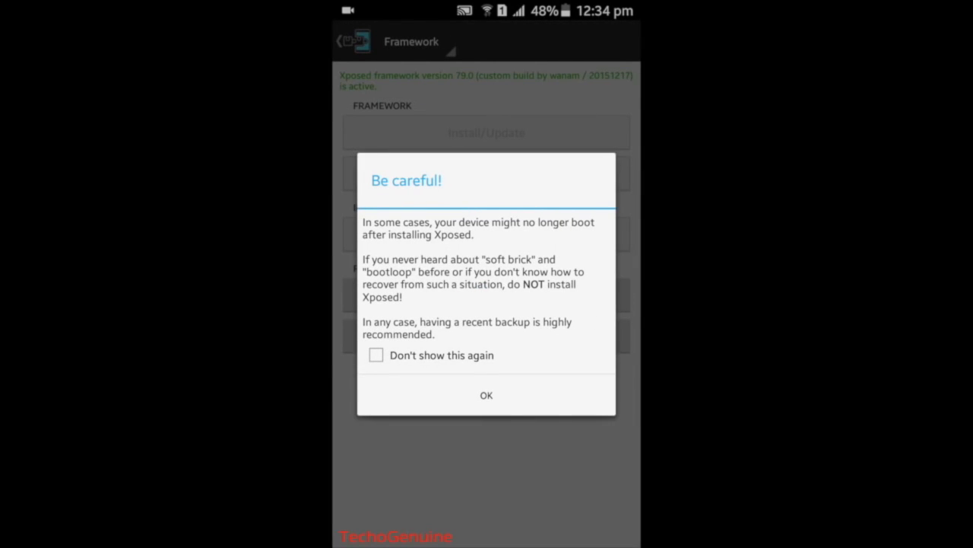
pyautogui.click(486, 394)
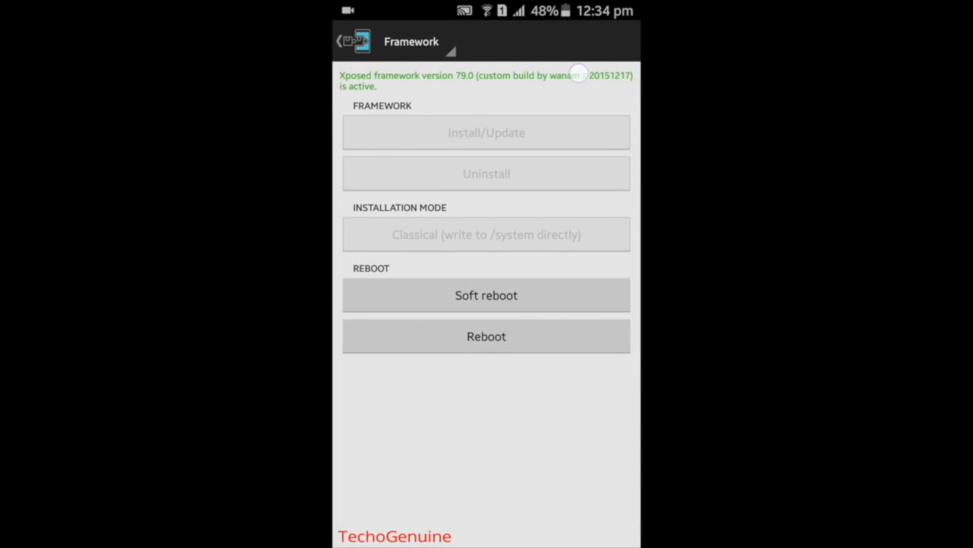